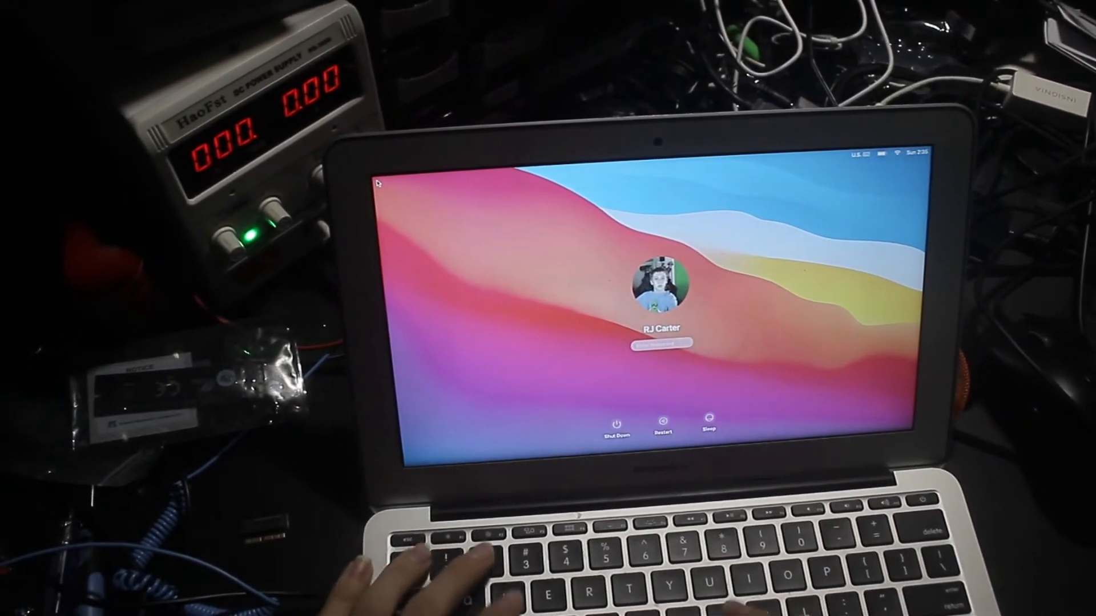
type("password")
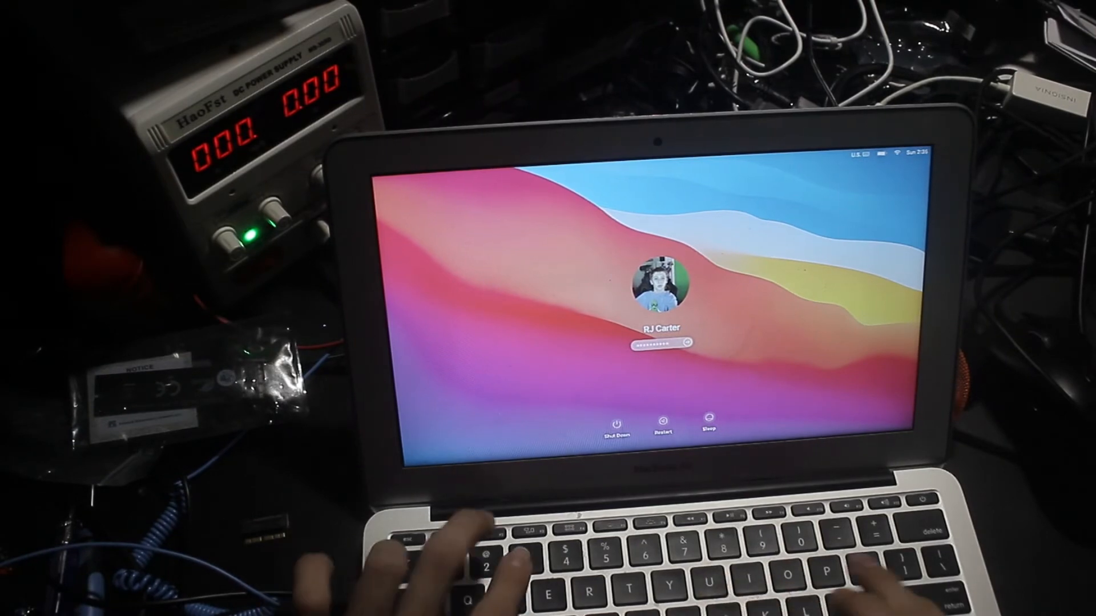